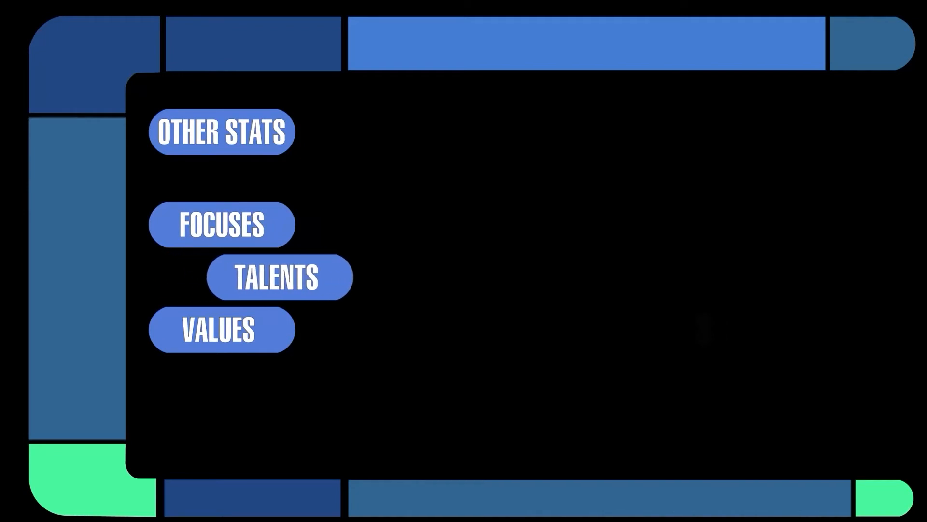
click(221, 329)
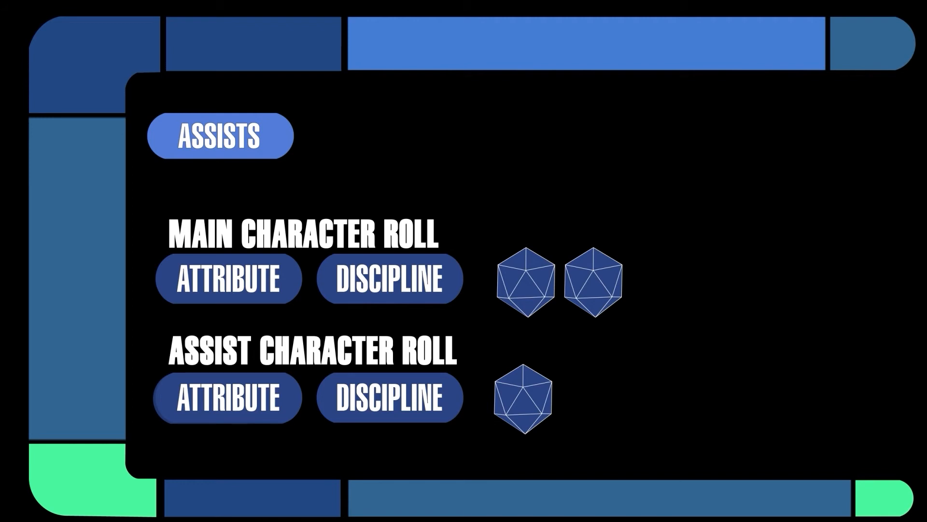
click(227, 397)
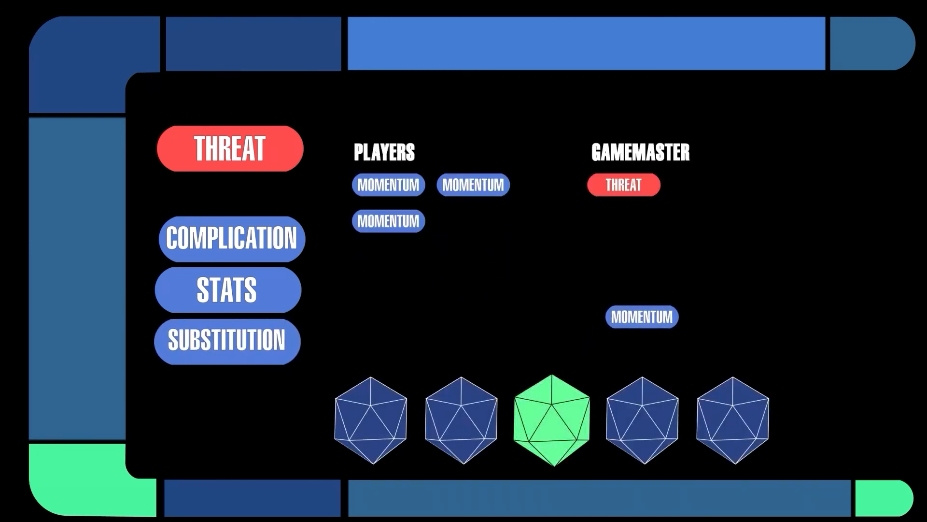
click(230, 148)
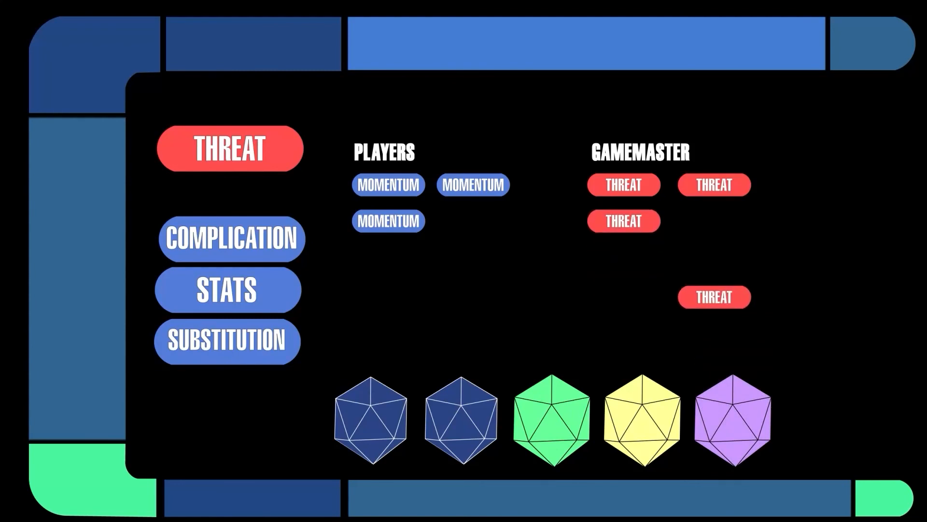